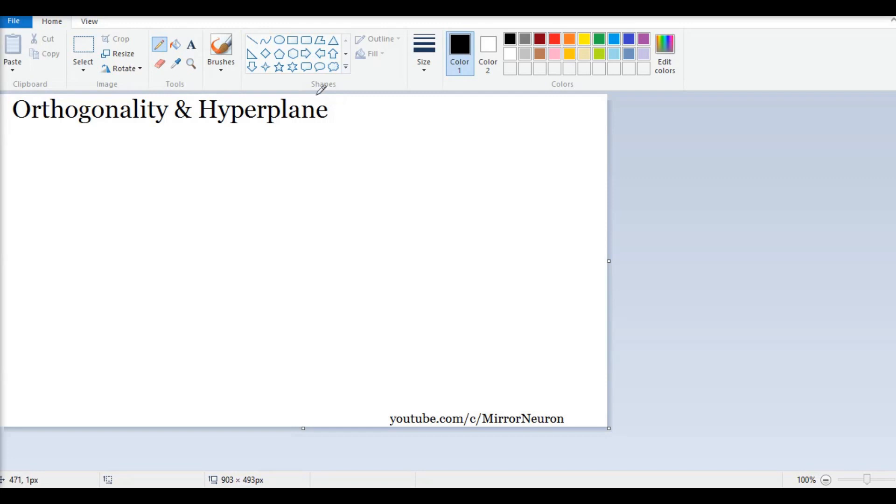
mouse_move(55, 139)
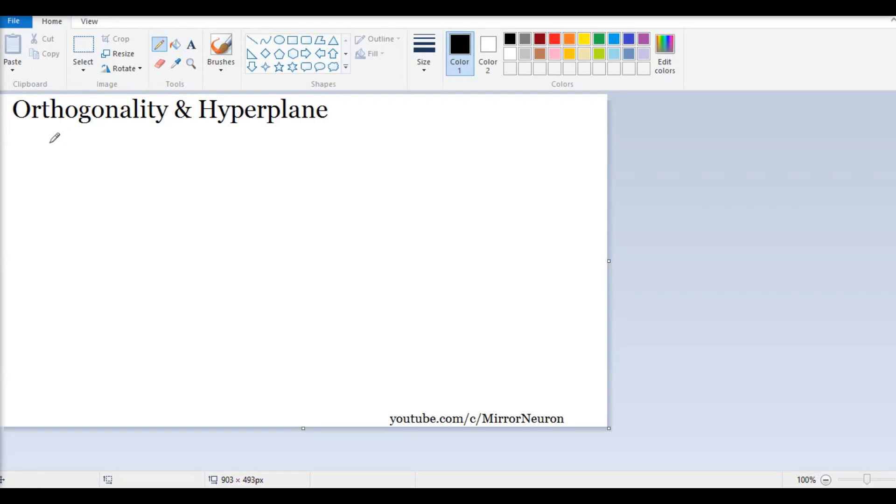
Step: Handwrite v·w = 0 as the first dot product case below the title
left_click_drag(35, 158, 46, 182)
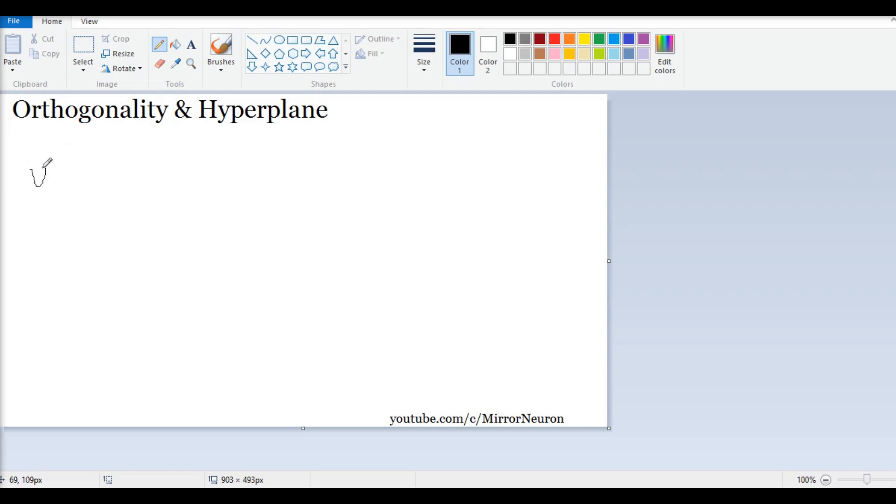
left_click_drag(40, 154, 49, 180)
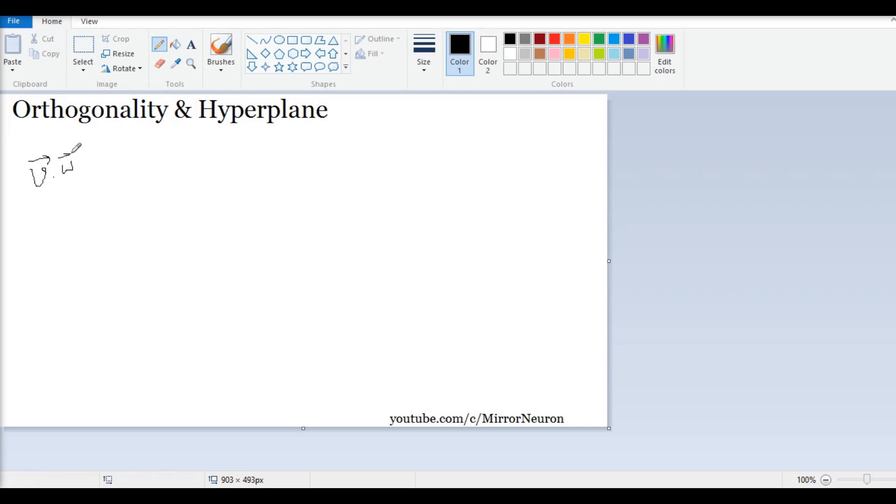
left_click_drag(57, 160, 78, 154)
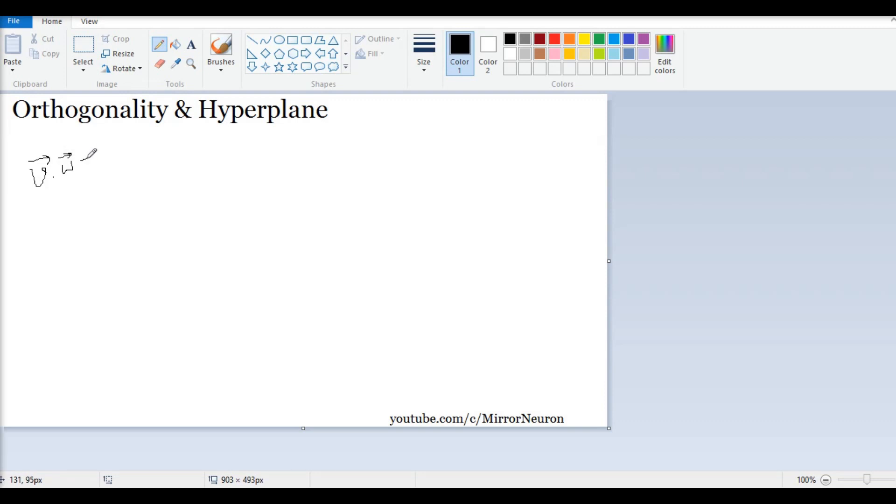
left_click_drag(83, 163, 92, 166)
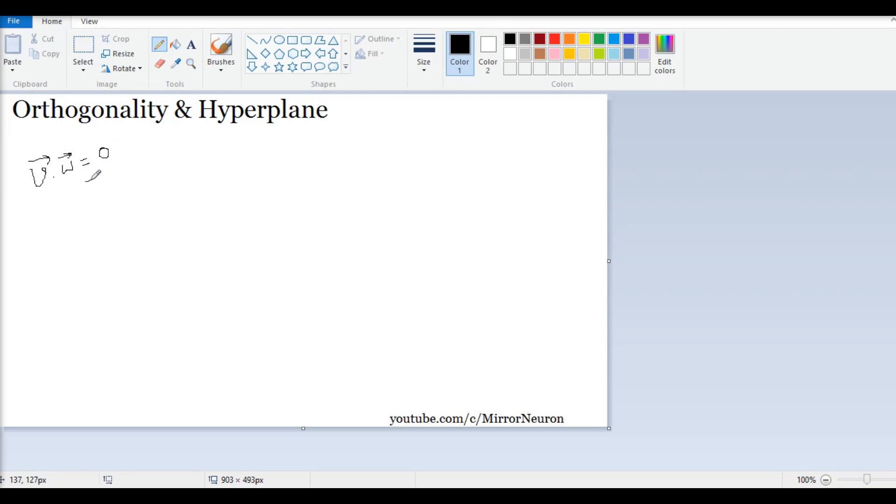
Step: Add the > 0 and < 0 cases beneath and group all three with a curly brace
left_click_drag(92, 178, 111, 175)
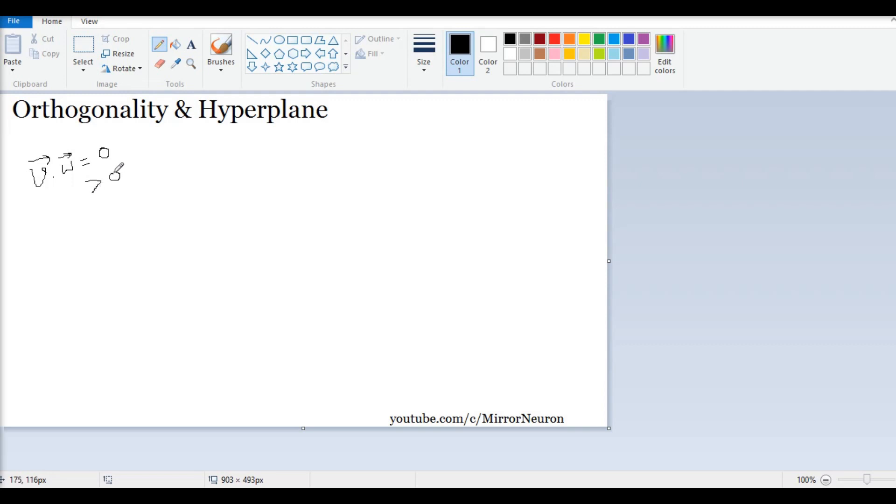
left_click_drag(108, 172, 100, 212)
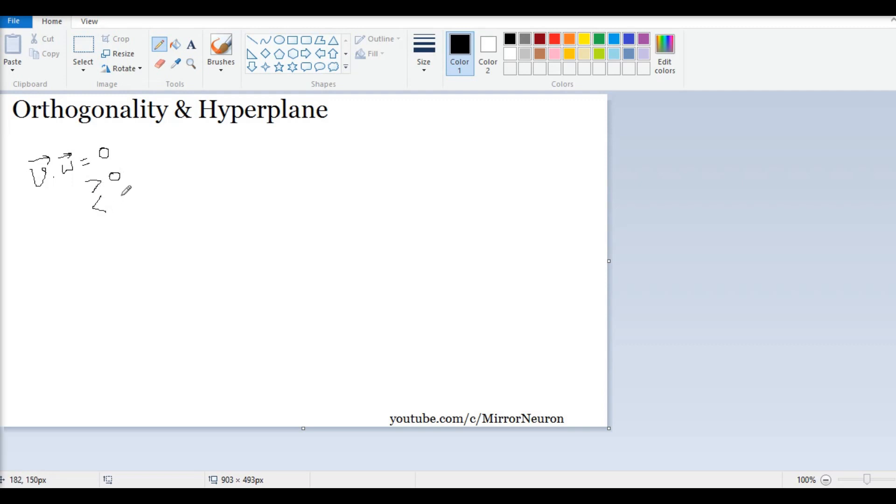
left_click_drag(118, 197, 124, 203)
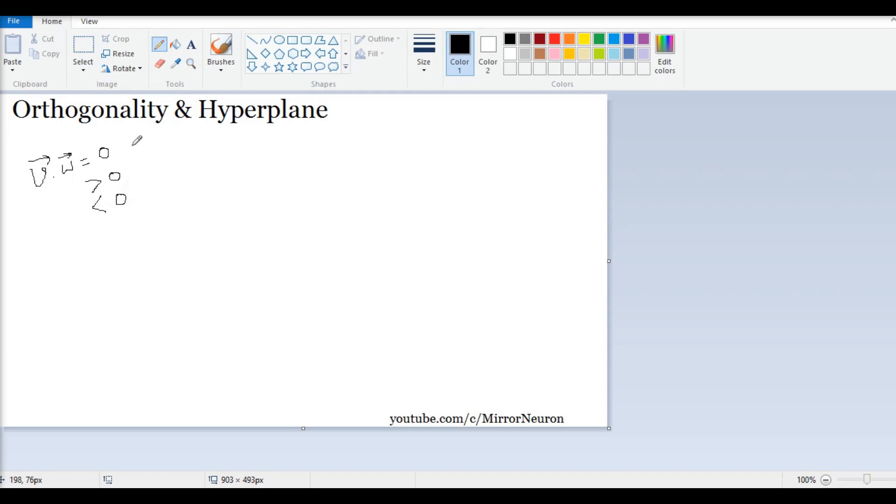
left_click_drag(125, 132, 146, 180)
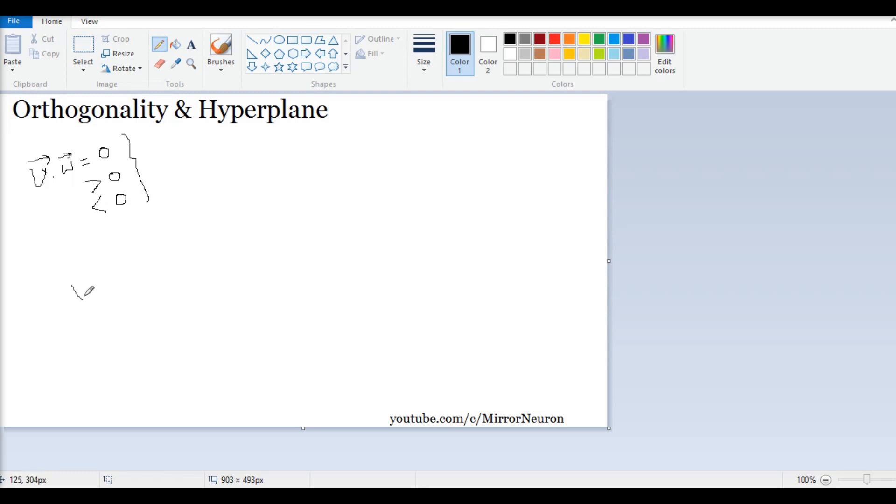
Step: Write v·w = 0 lower on the canvas to start the derivation
left_click_drag(72, 297, 81, 280)
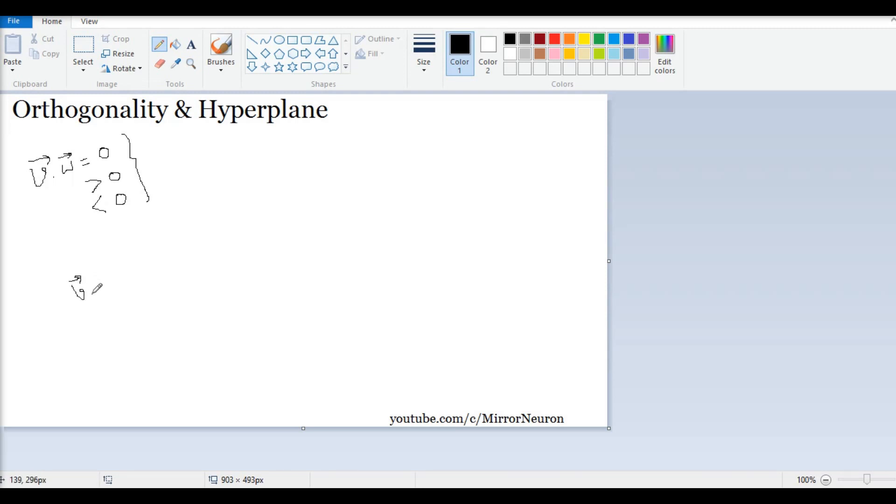
left_click_drag(91, 291, 106, 274)
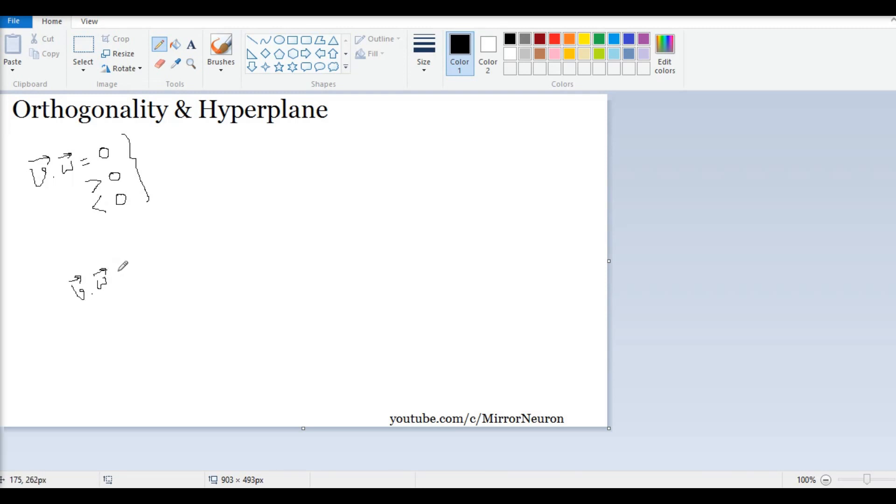
left_click_drag(118, 272, 143, 266)
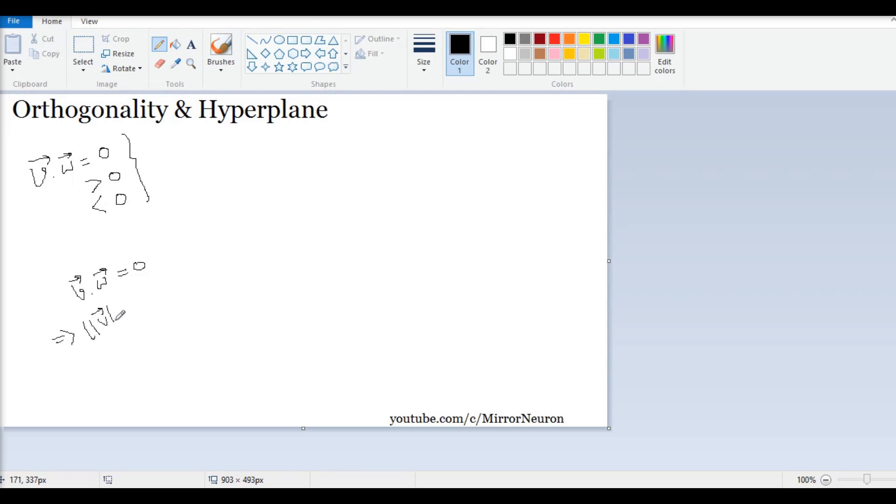
Step: Continue with ⇒ ||v|| ||w|| cos θ = 0 and note the norm is ≠ 0
left_click_drag(111, 317, 143, 311)
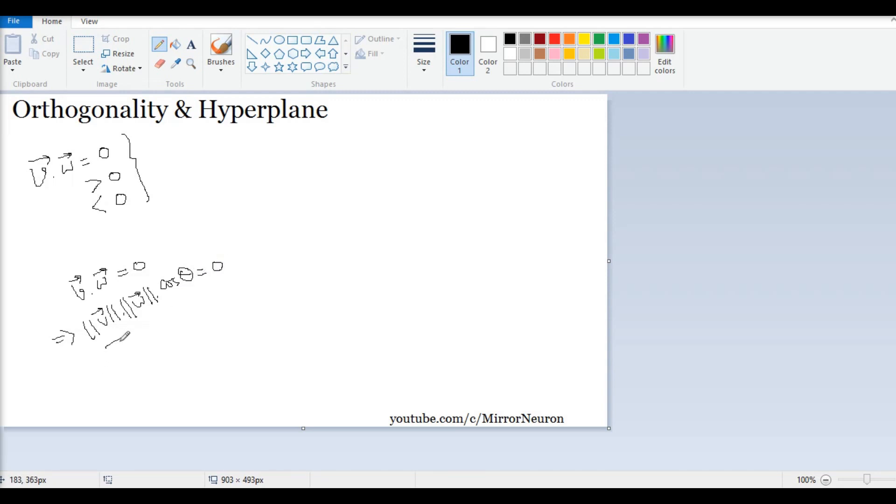
left_click_drag(113, 342, 131, 358)
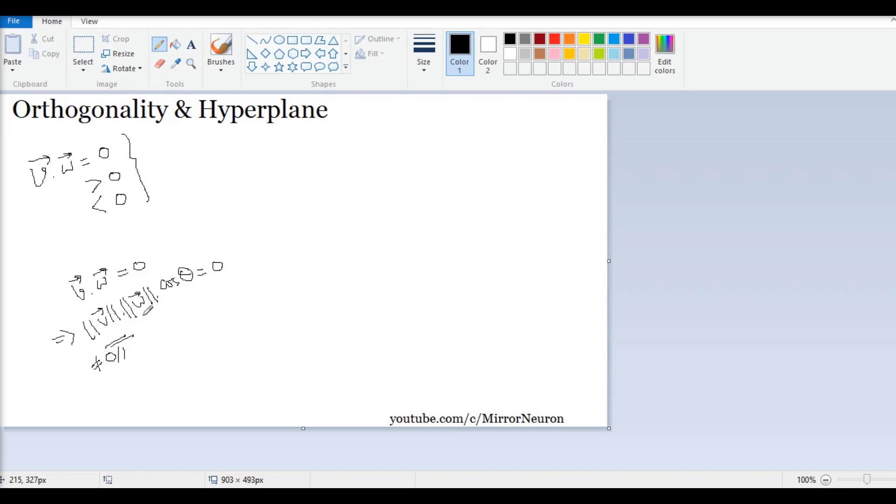
left_click_drag(145, 329, 154, 348)
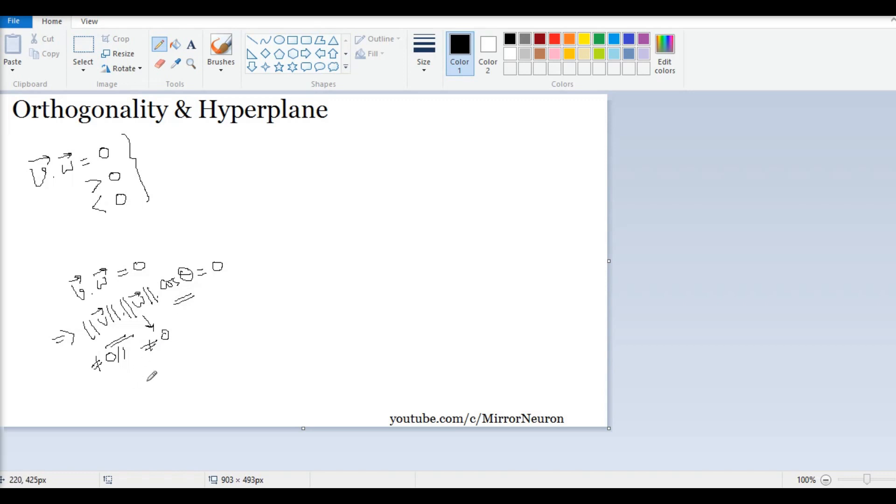
Step: Mark the second norm ≠ 0, then write cos θ = 0, cos 90° = 0, so θ = 90°
left_click_drag(154, 368, 166, 383)
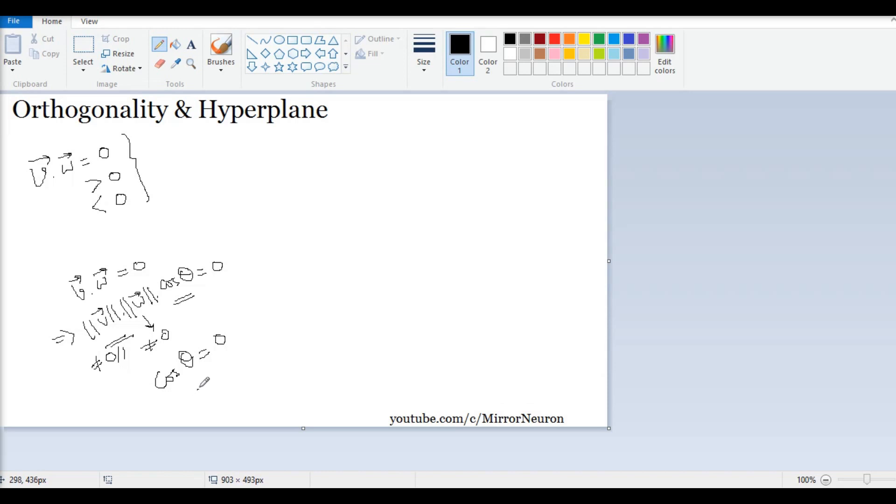
left_click_drag(197, 391, 218, 386)
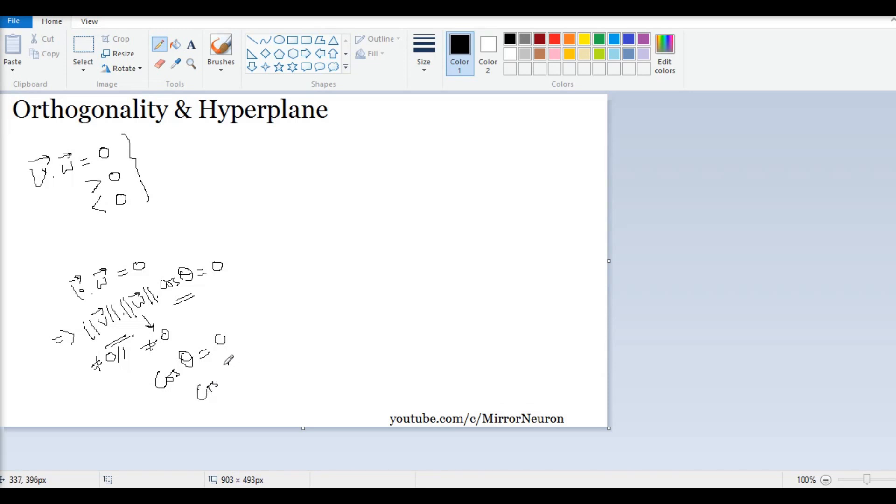
left_click_drag(228, 355, 240, 369)
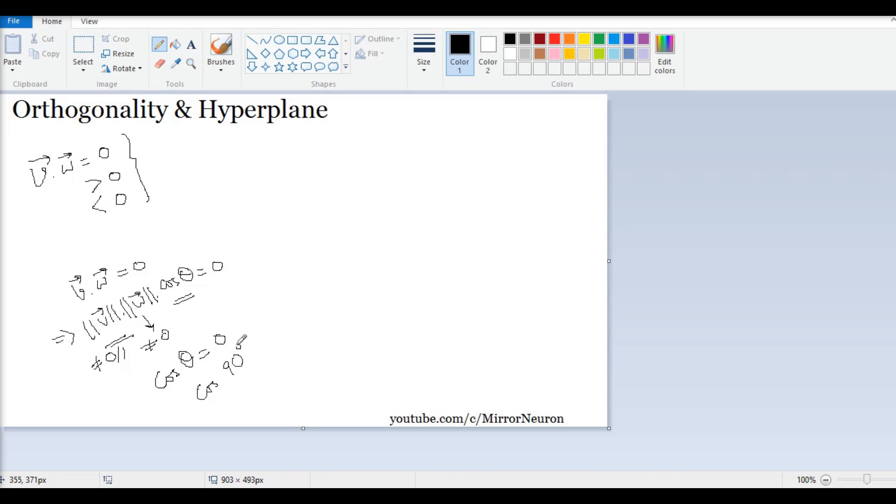
left_click_drag(254, 343, 268, 336)
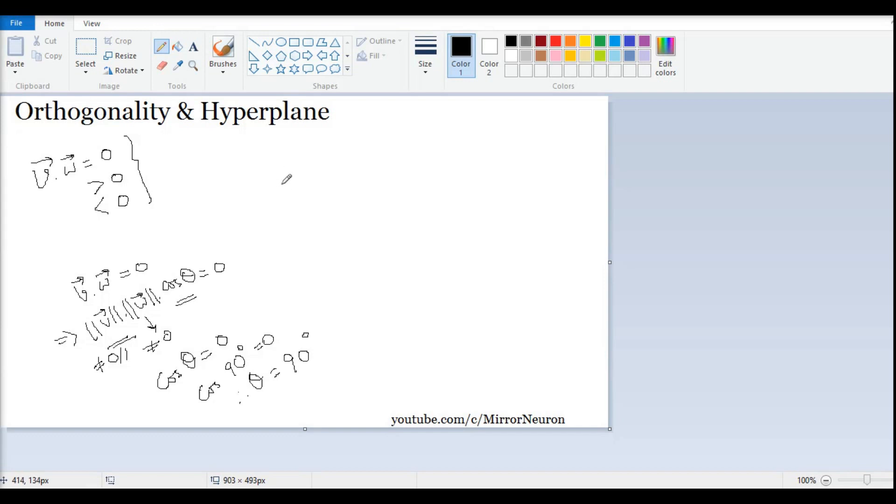
mouse_move(322, 174)
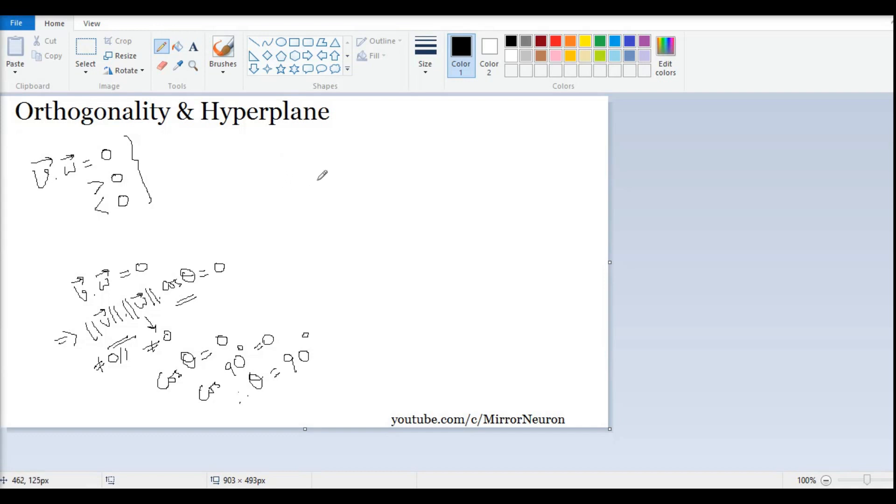
mouse_move(314, 194)
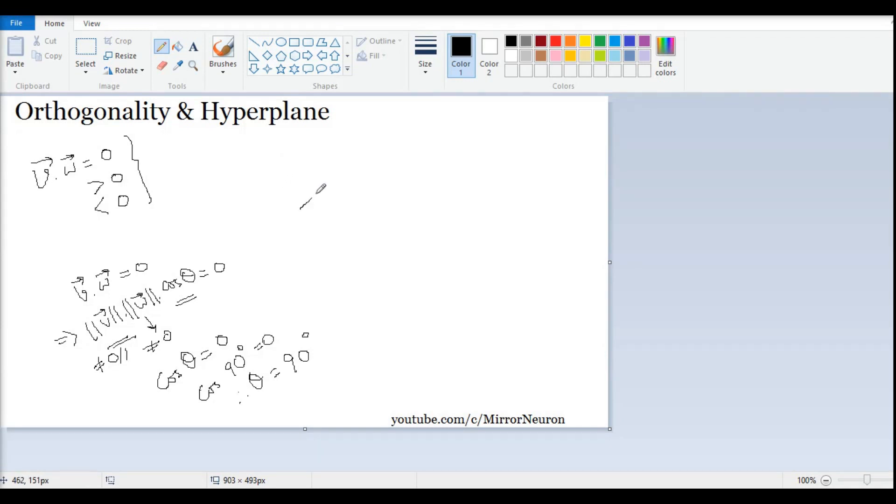
Step: Sketch vector v crossed by a perpendicular line and begin the right-angle mark
left_click_drag(300, 212, 374, 146)
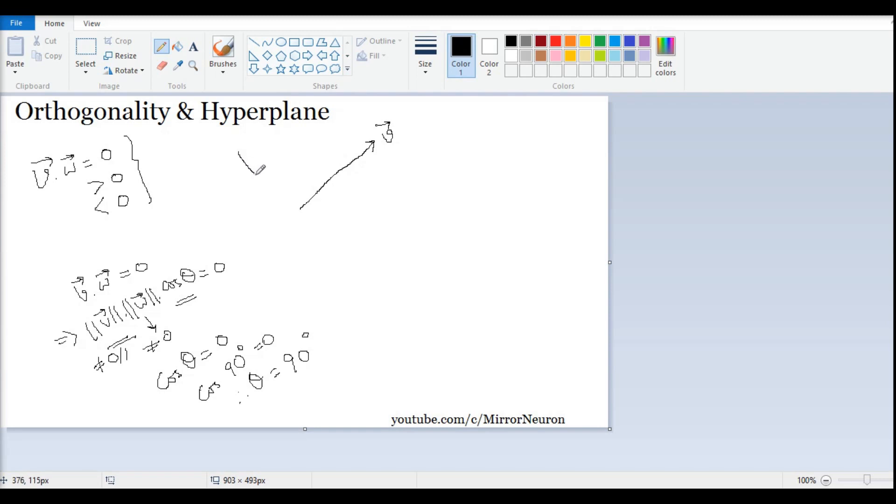
left_click_drag(238, 150, 325, 264)
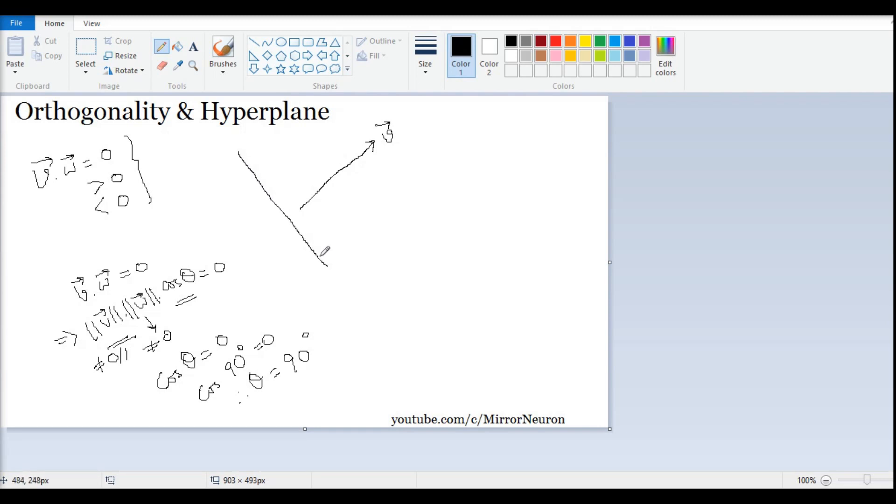
mouse_move(294, 233)
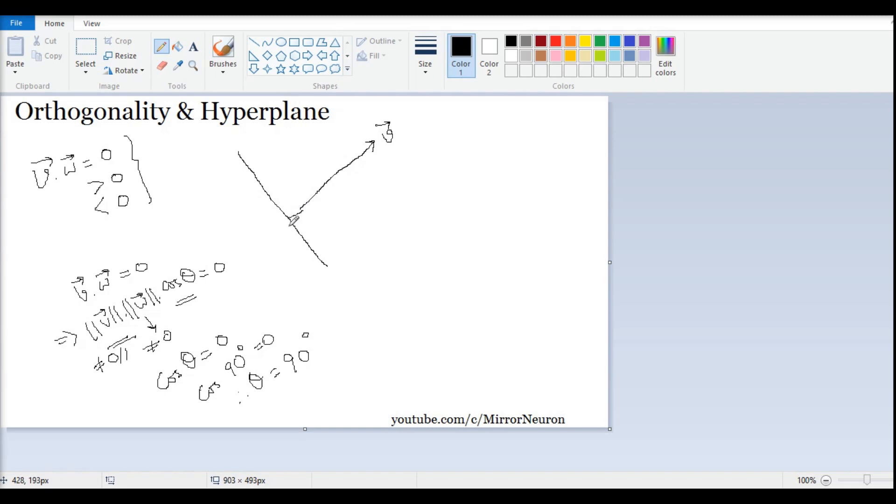
left_click_drag(286, 225, 302, 234)
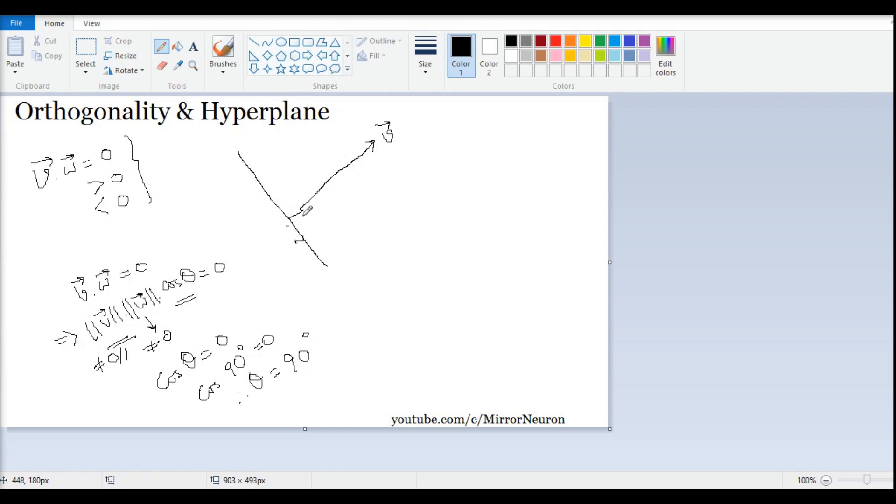
Step: Complete the right-angle box, write 90° and label the crossing line's lower end
left_click_drag(292, 215, 299, 223)
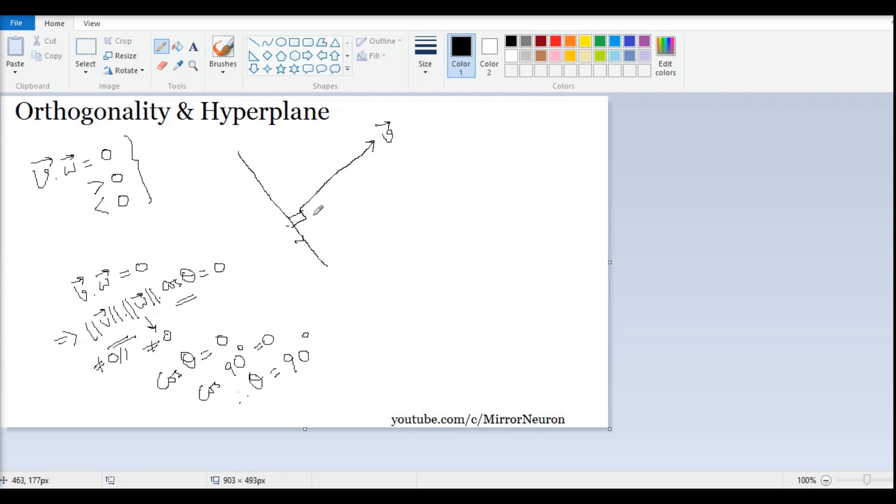
left_click_drag(309, 215, 323, 213)
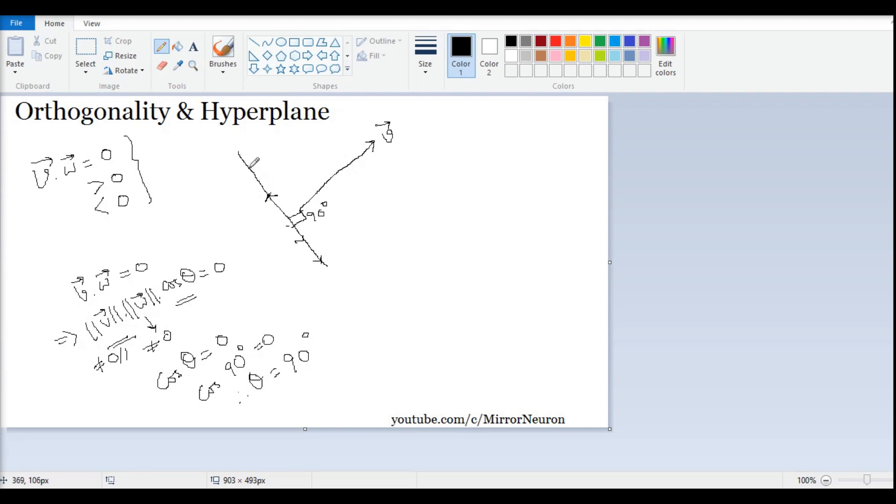
mouse_move(362, 147)
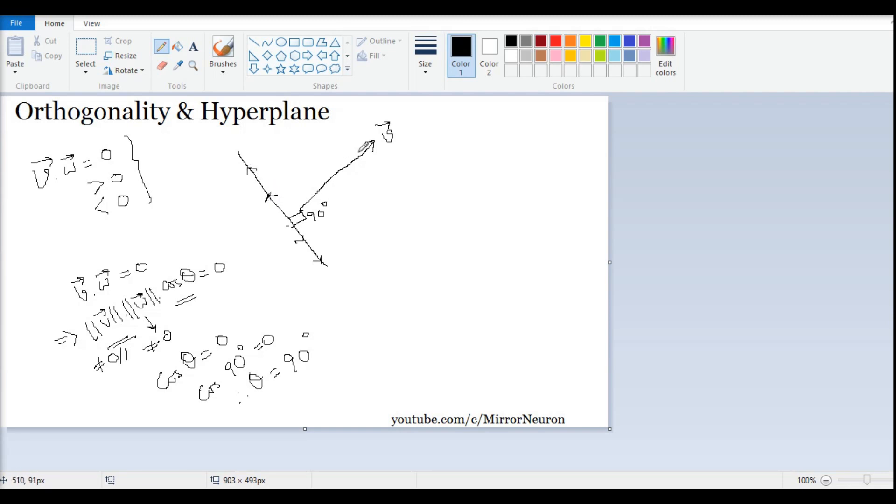
mouse_move(258, 213)
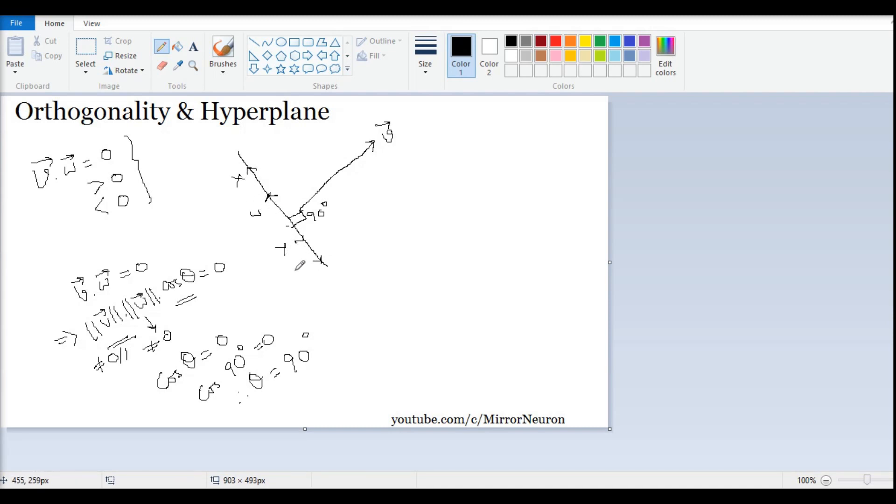
left_click_drag(300, 269, 317, 277)
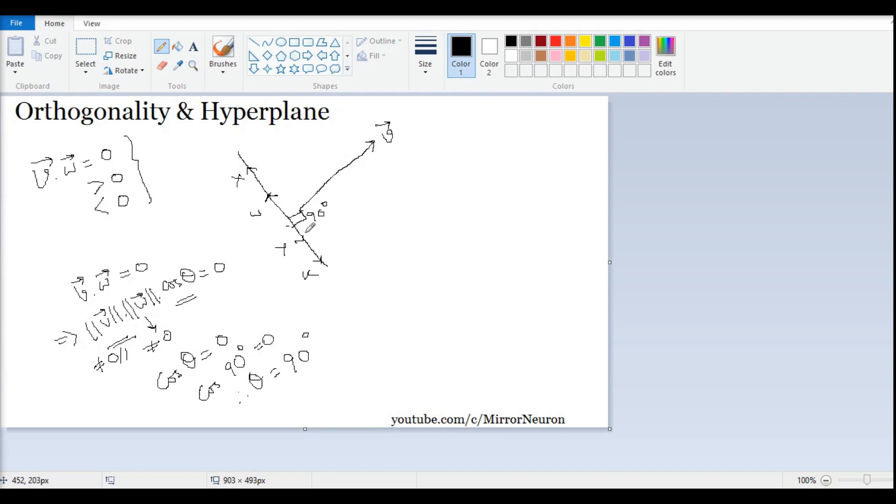
mouse_move(312, 208)
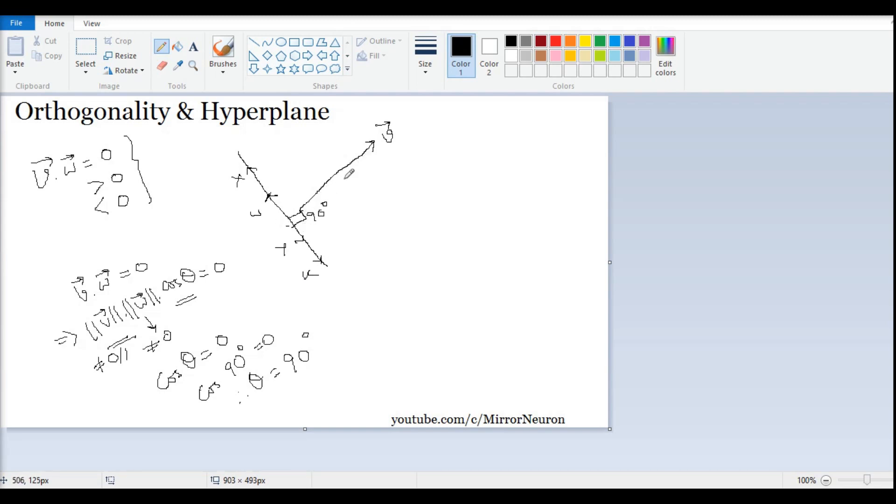
mouse_move(327, 217)
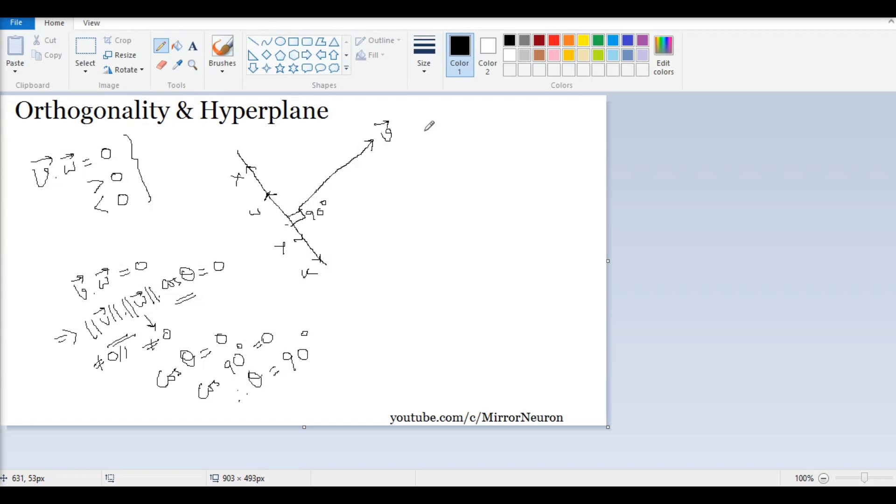
mouse_move(435, 106)
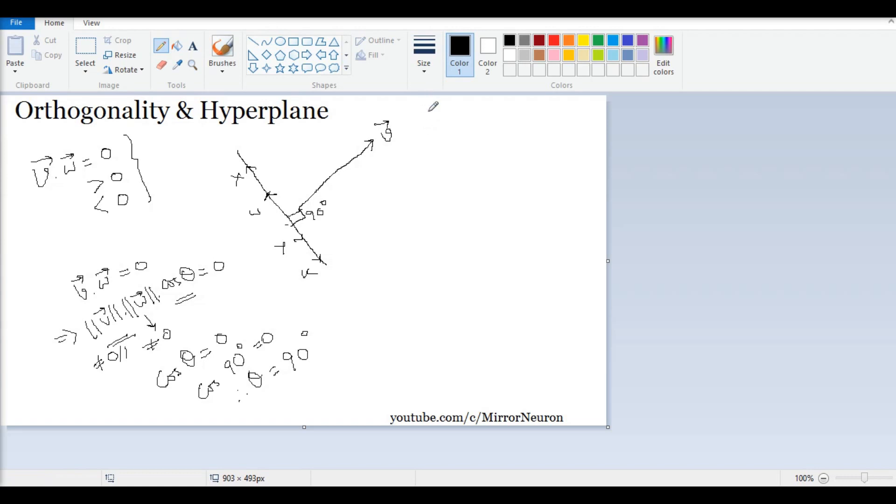
Step: Draw a long curved divider and sketch a second pair of perpendicular lines
left_click_drag(423, 120, 352, 263)
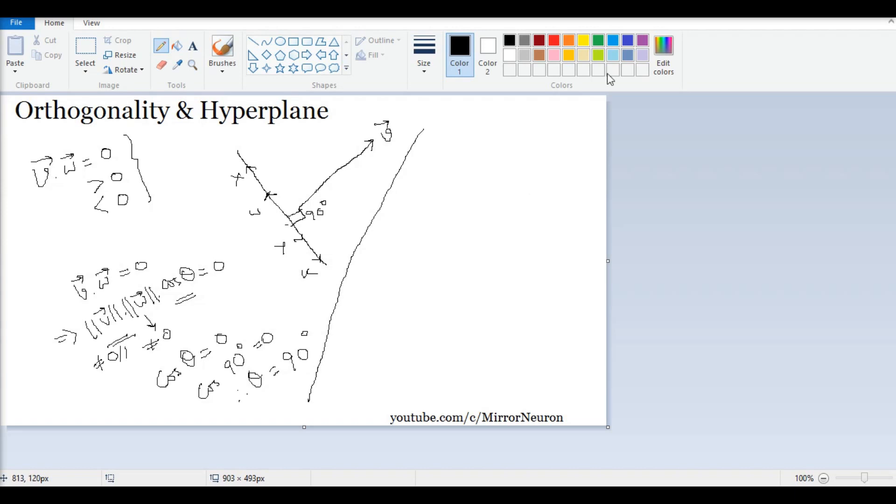
mouse_move(370, 222)
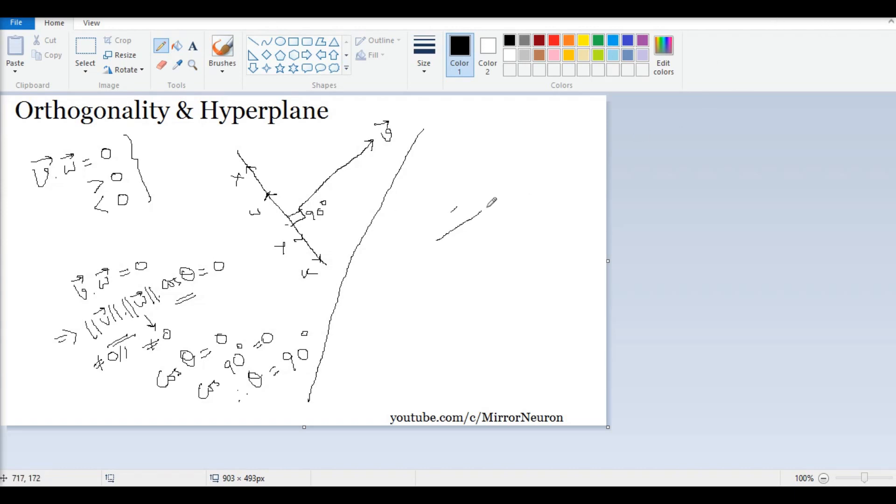
left_click_drag(452, 212, 526, 177)
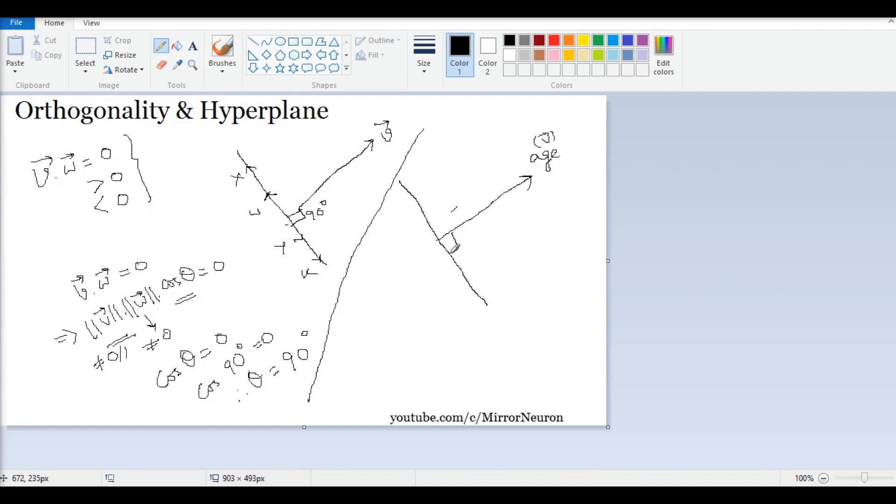
Step: Mark the second right angle 90°, add an arrowhead and start writing ticket
left_click_drag(452, 246, 477, 237)
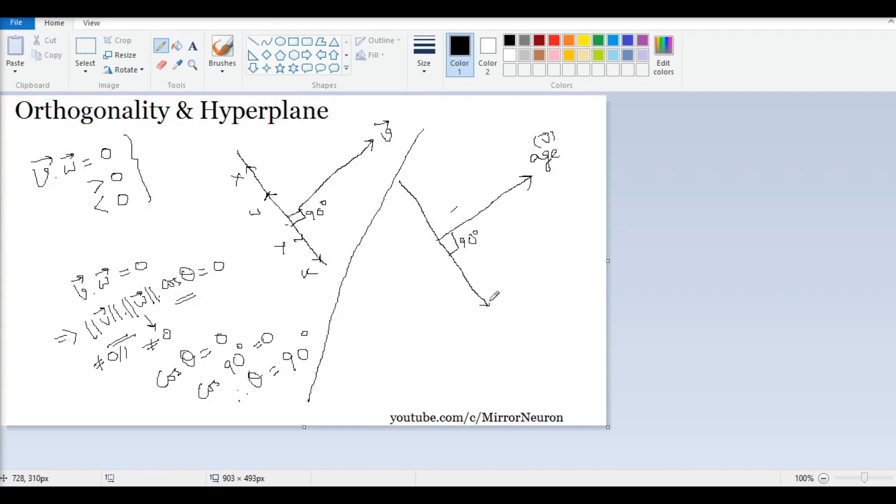
left_click_drag(488, 299, 477, 323)
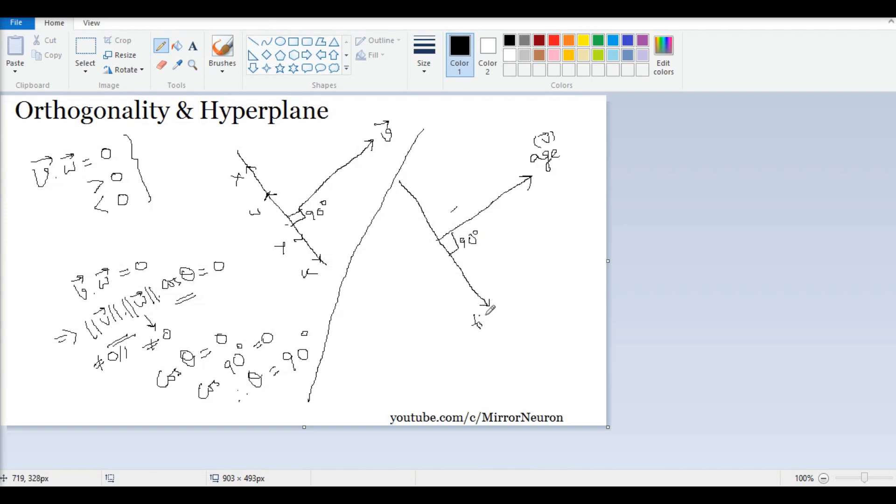
left_click_drag(474, 320, 514, 320)
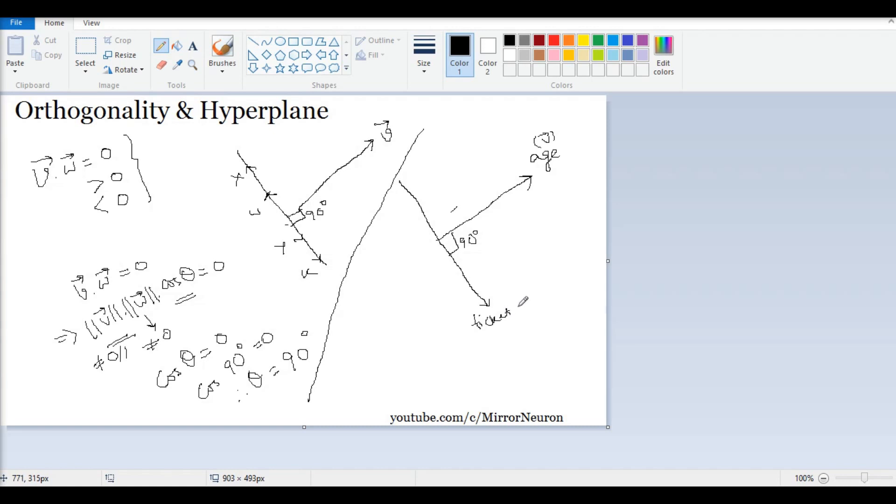
Step: Finish the label as ticket price with the bracketed (fare) note beneath
left_click_drag(514, 311, 543, 300)
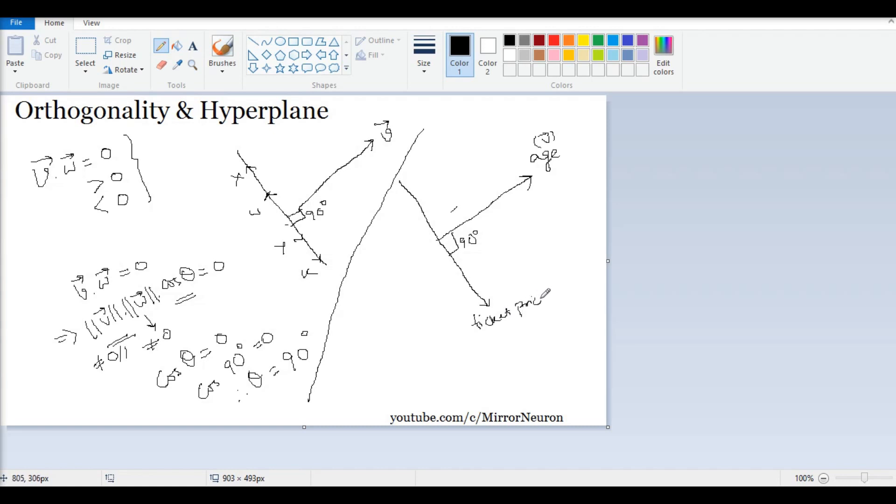
left_click_drag(490, 331, 509, 343)
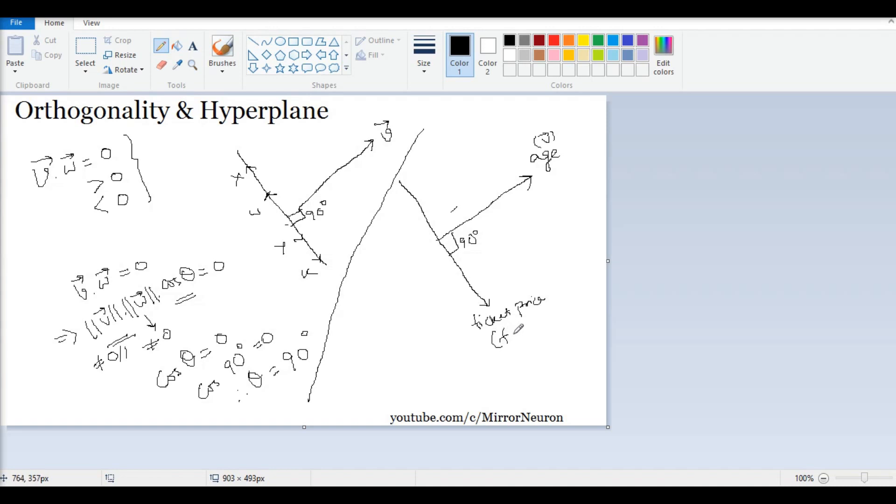
left_click_drag(499, 329, 517, 334)
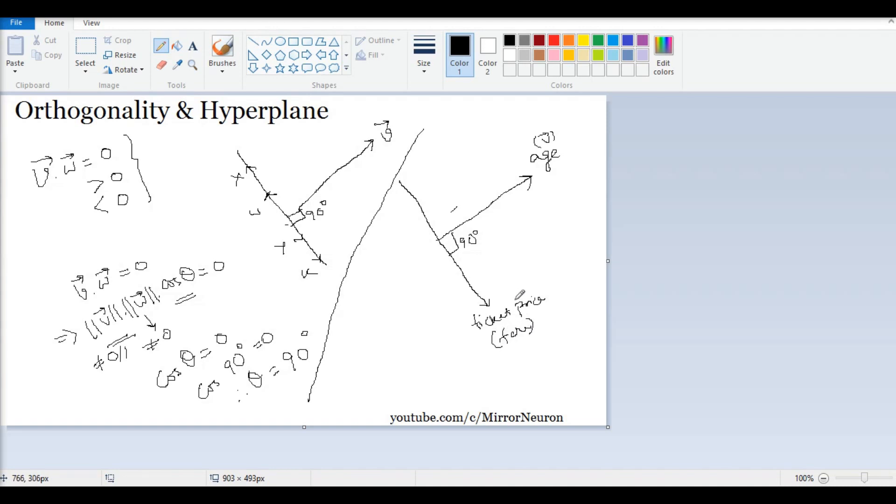
mouse_move(464, 236)
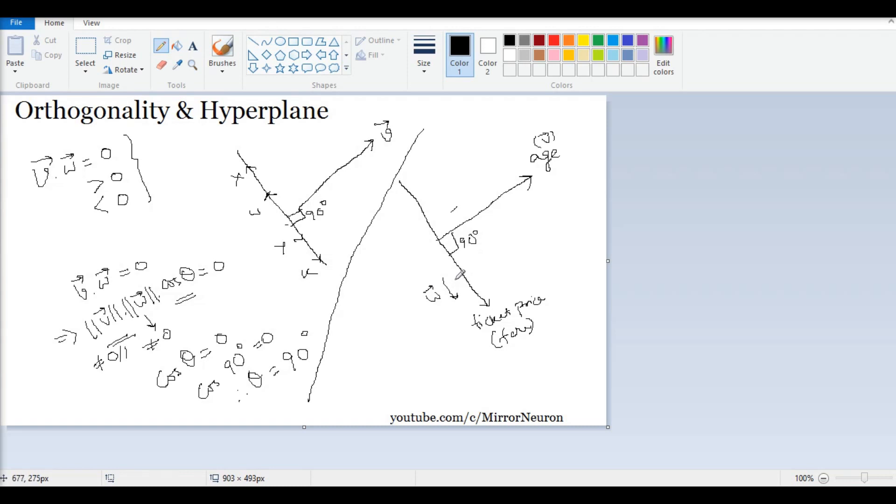
mouse_move(473, 199)
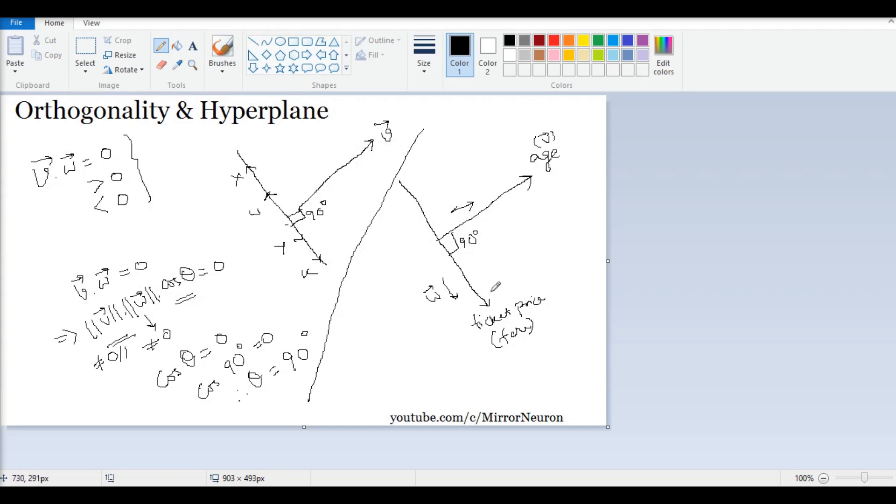
mouse_move(510, 275)
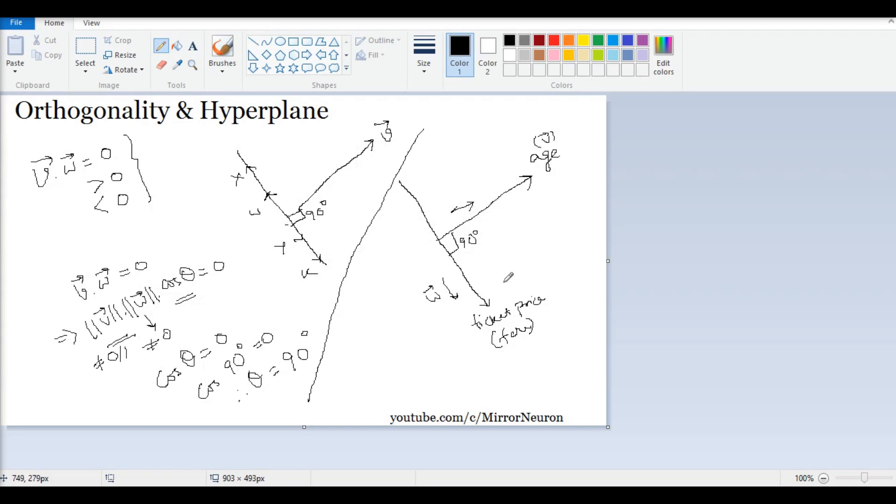
mouse_move(387, 347)
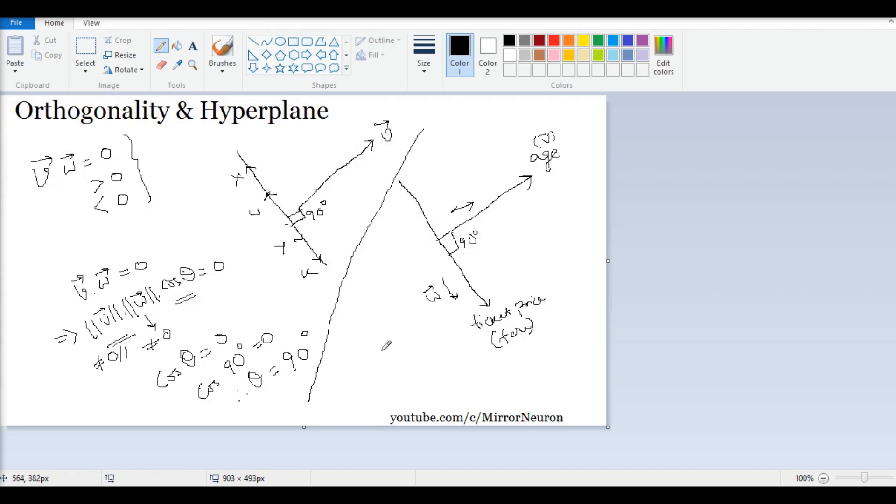
Step: Start sketching the curved Survived arrow beside the lower vector
left_click_drag(380, 343, 423, 348)
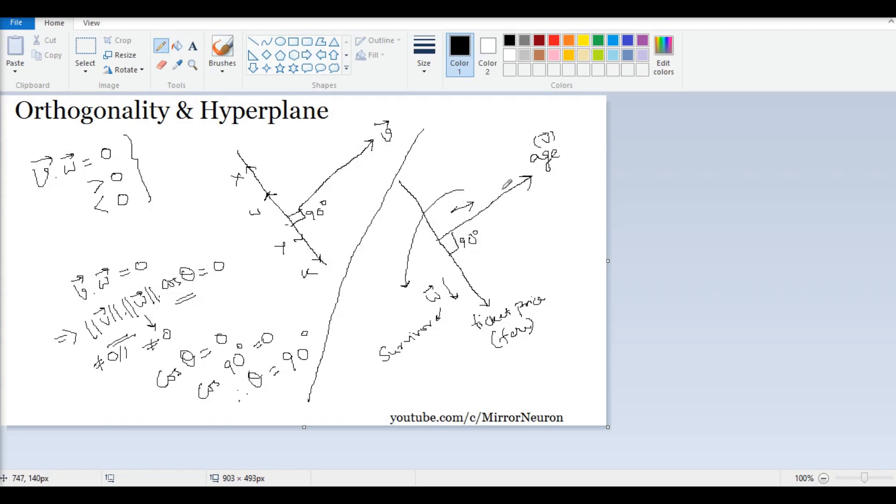
mouse_move(535, 179)
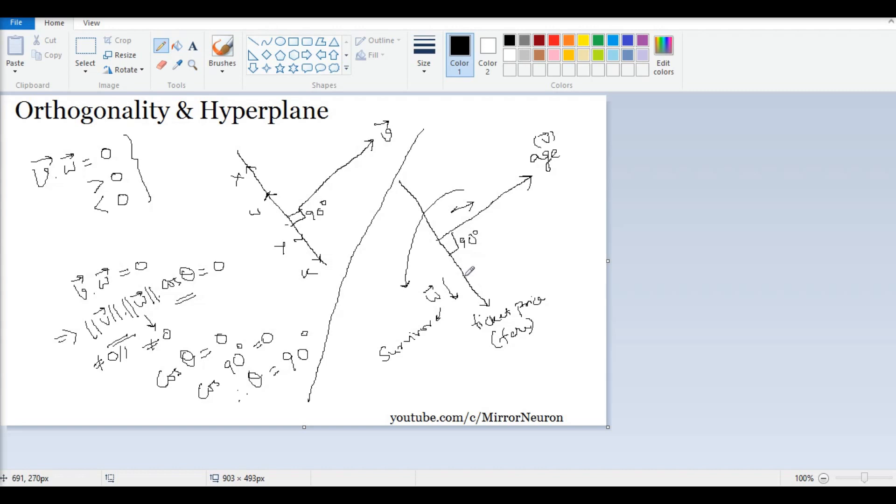
mouse_move(464, 251)
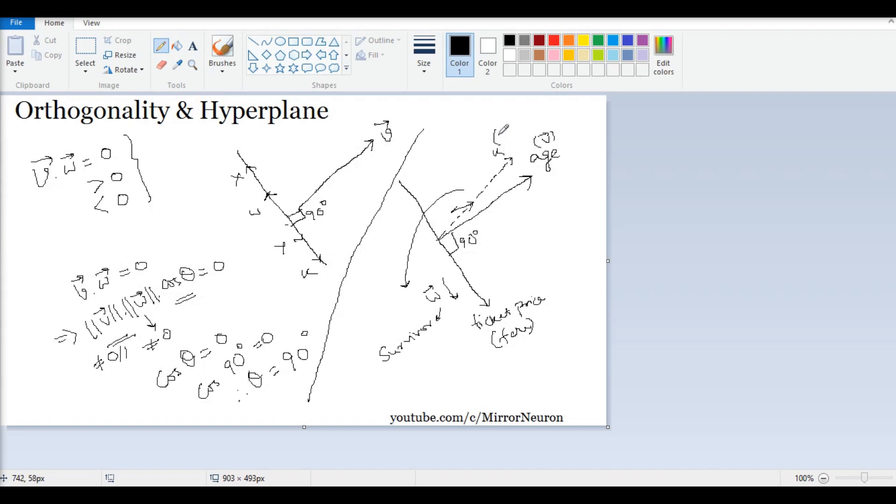
Step: Handwrite the label married above the dashed vector's tip
left_click_drag(495, 138, 515, 129)
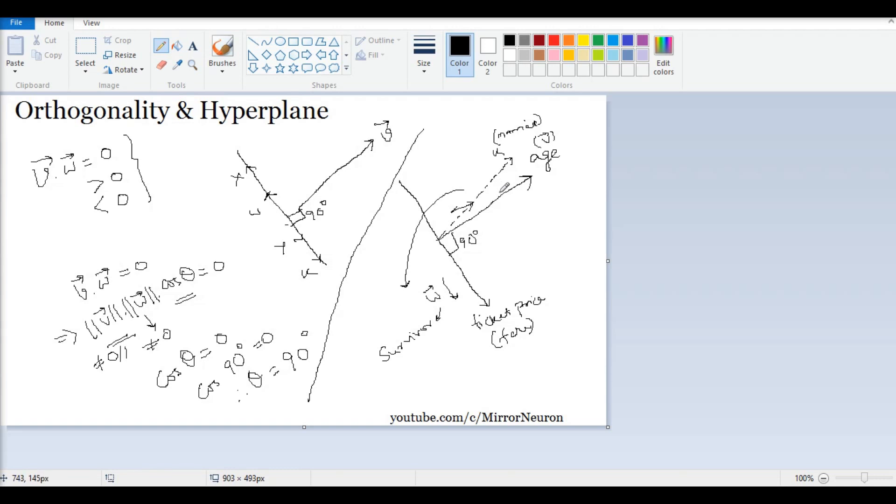
mouse_move(494, 207)
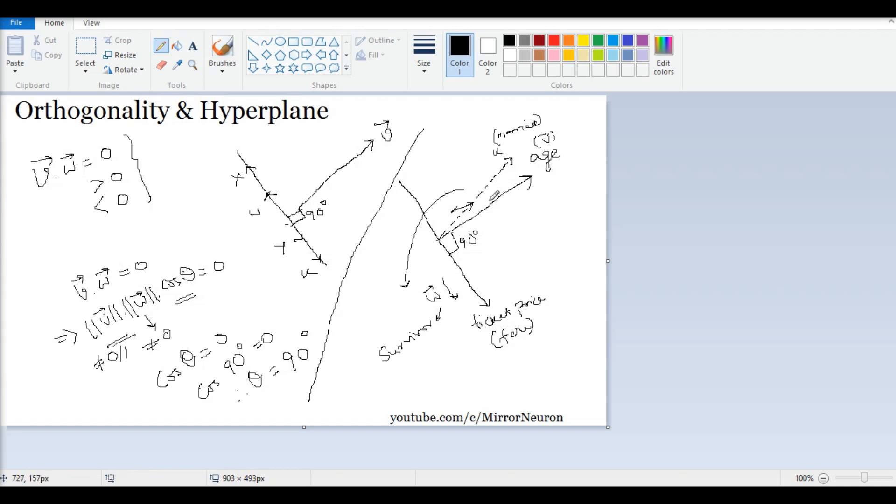
mouse_move(490, 187)
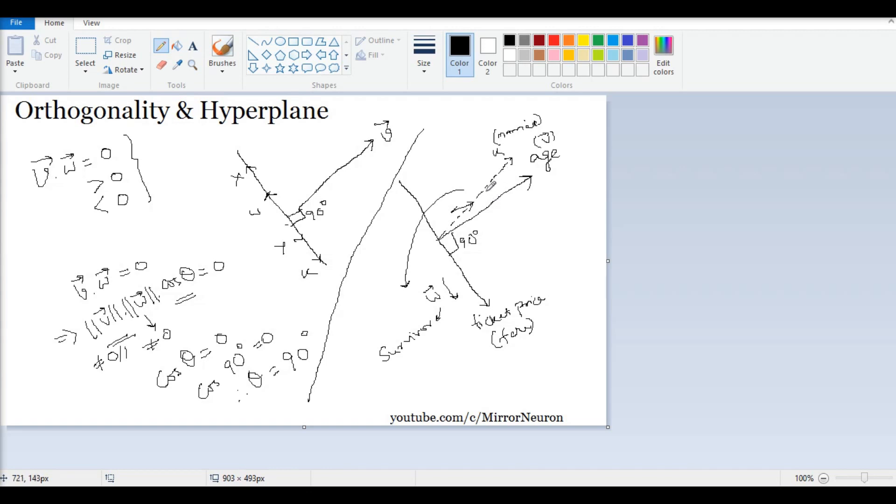
mouse_move(523, 228)
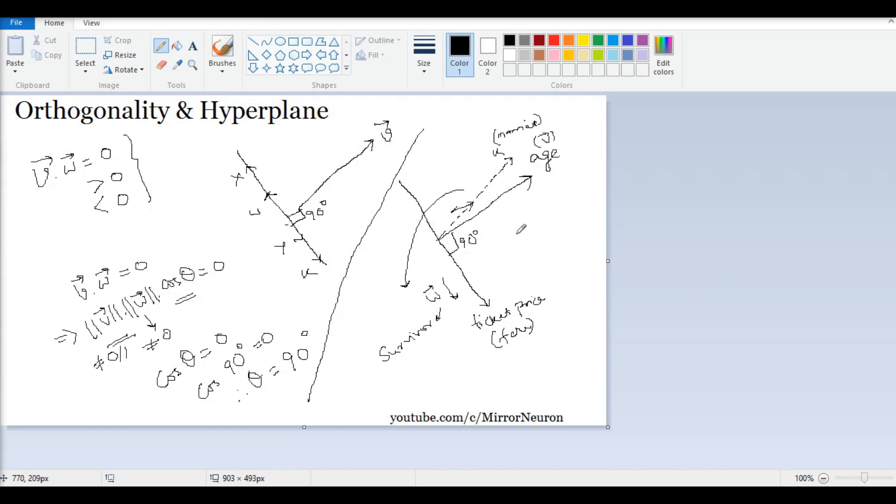
Step: Begin drawing the km and miles perpendicular arrow pair at the right
left_click_drag(518, 229, 540, 271)
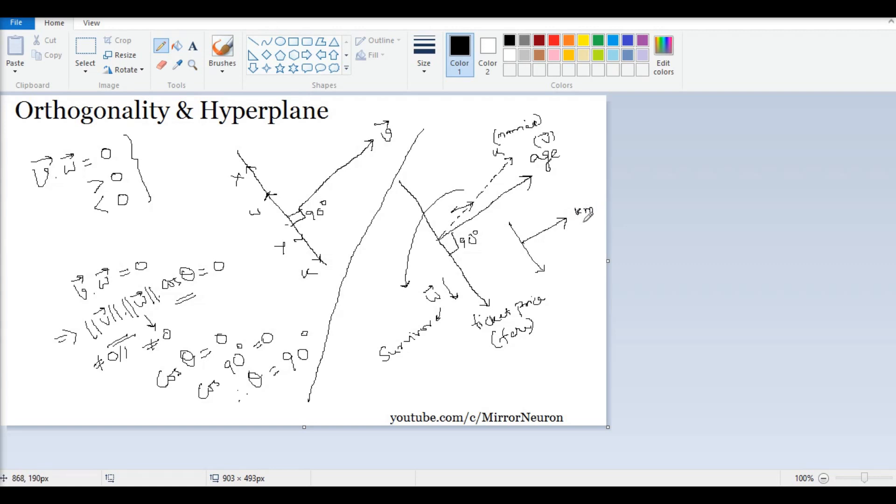
mouse_move(526, 235)
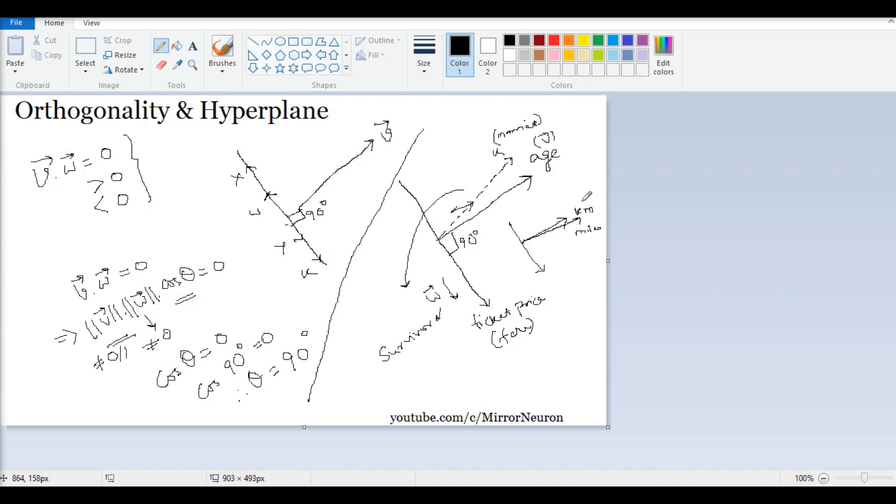
mouse_move(532, 235)
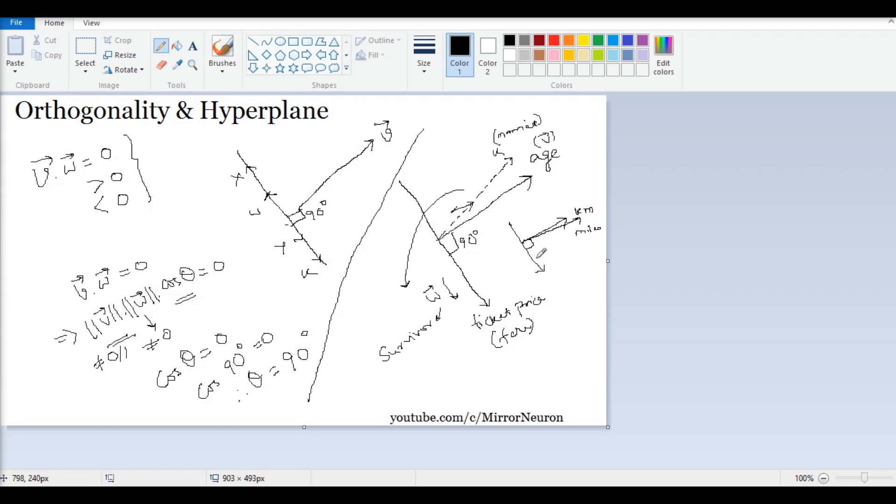
mouse_move(552, 262)
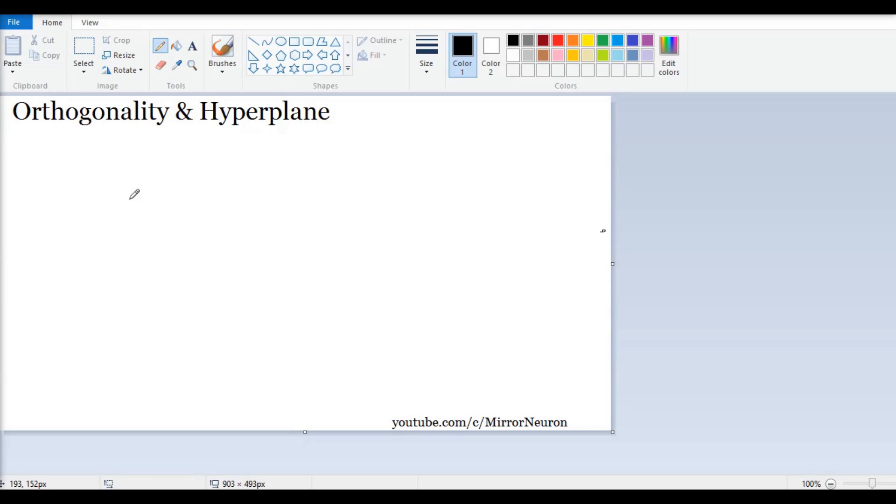
mouse_move(134, 207)
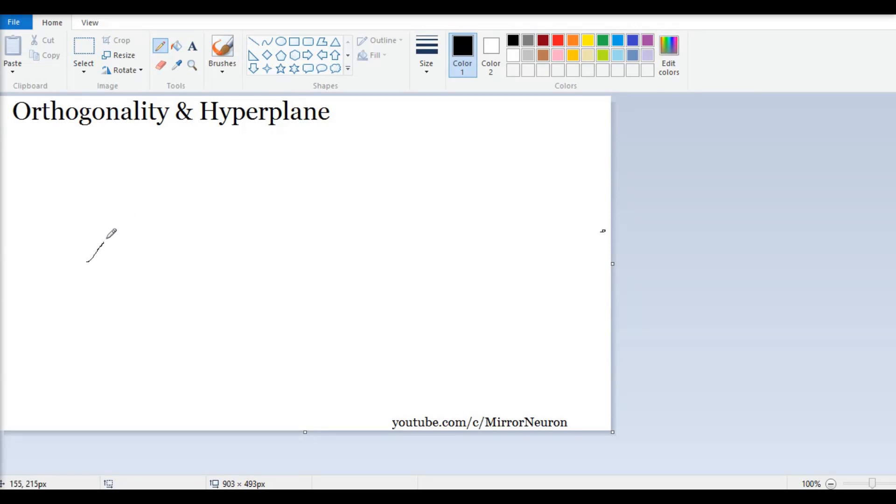
Step: Draw a slanted arm and a horizontal arm from a common origin on the cleared canvas
left_click_drag(89, 261, 163, 178)
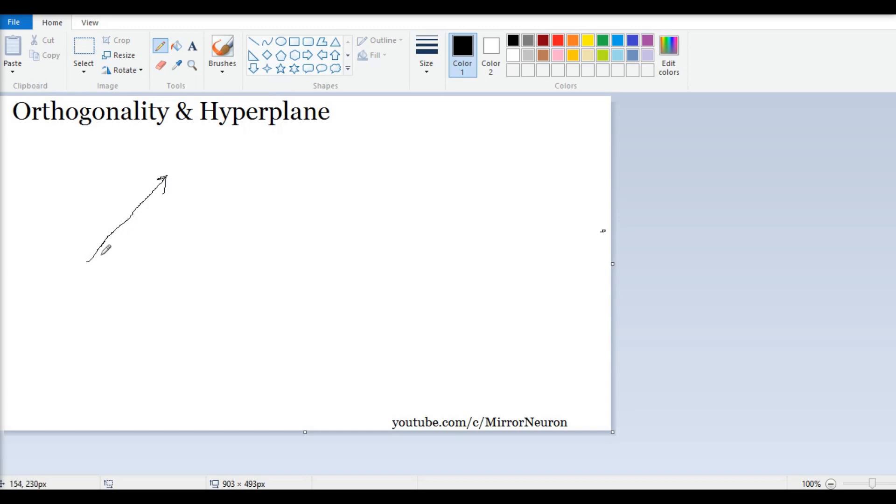
mouse_move(86, 273)
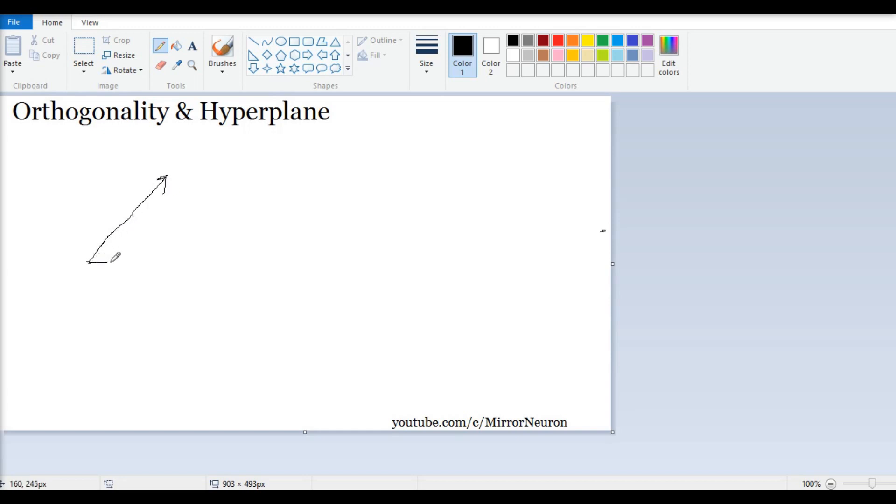
left_click_drag(89, 263, 197, 263)
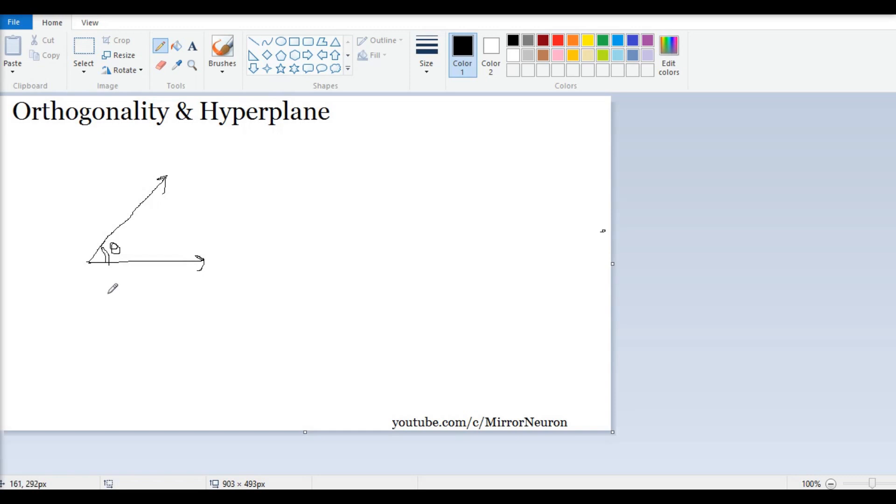
mouse_move(127, 275)
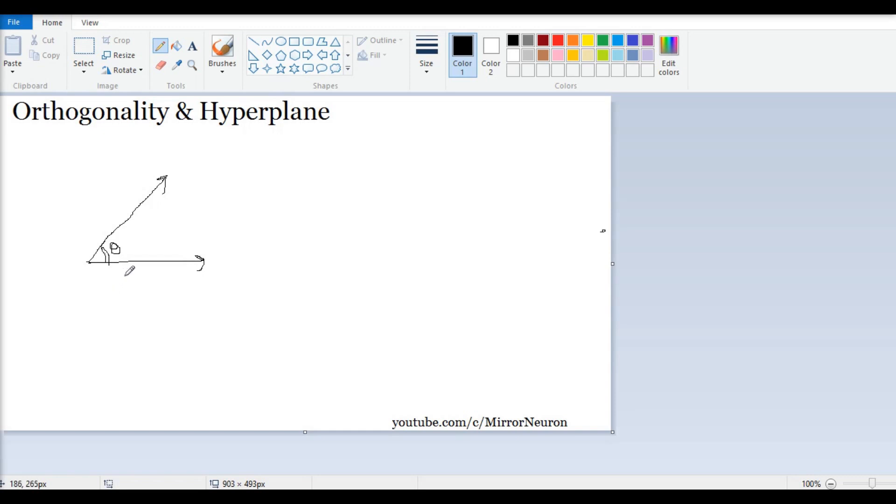
mouse_move(172, 207)
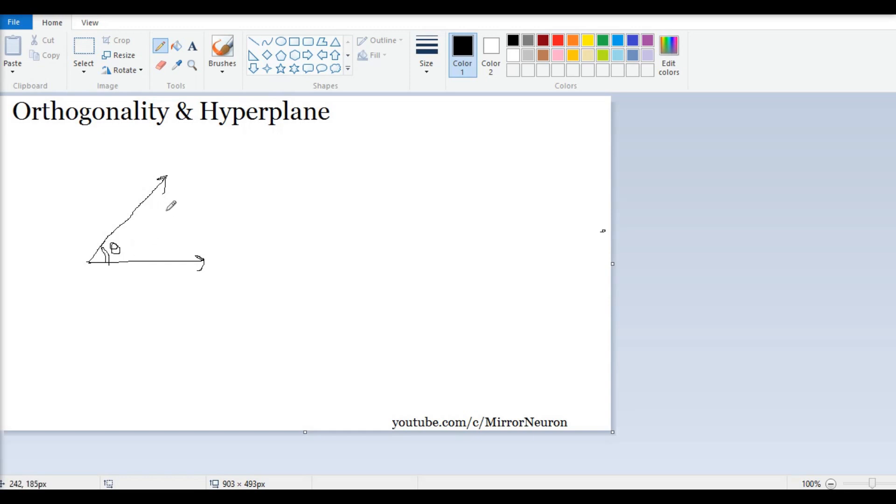
mouse_move(235, 193)
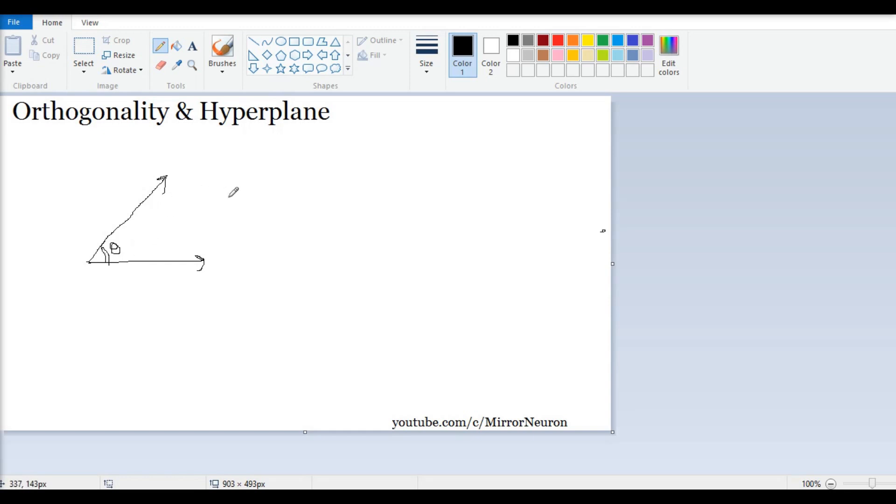
mouse_move(216, 136)
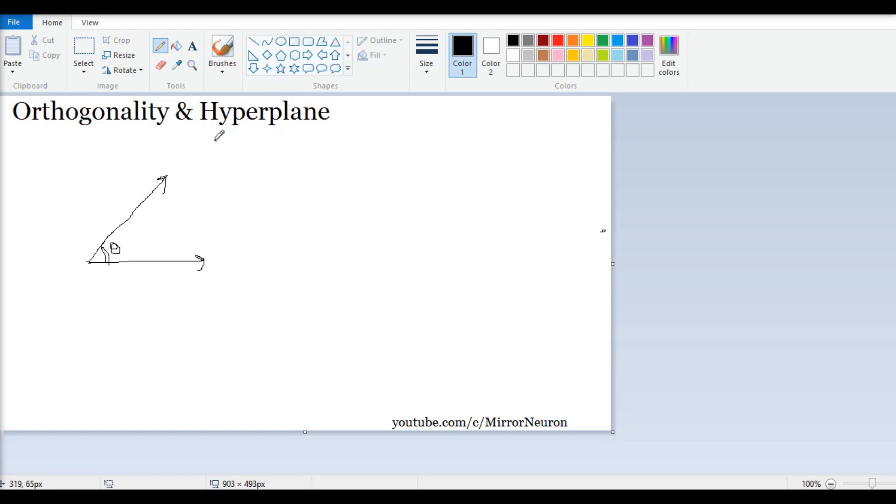
Step: Draw a short double underline beneath 'Hyperplane', above the two-arrow angle sketch
left_click_drag(215, 142, 315, 141)
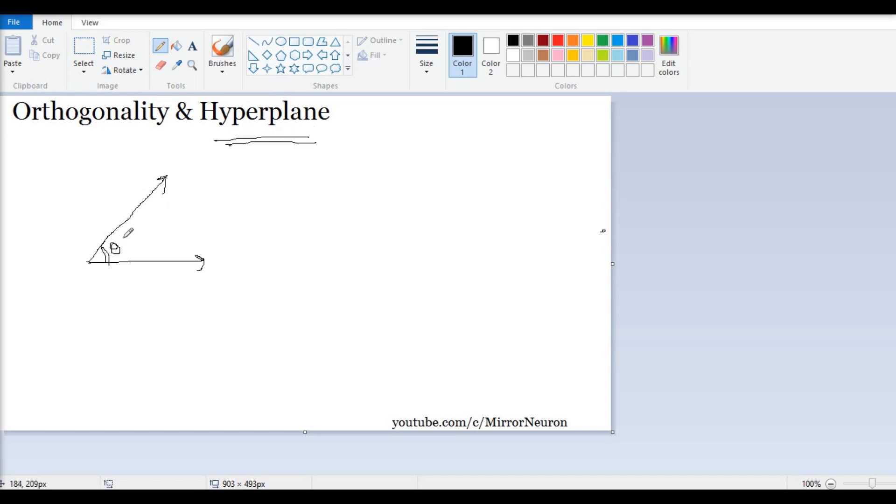
mouse_move(271, 147)
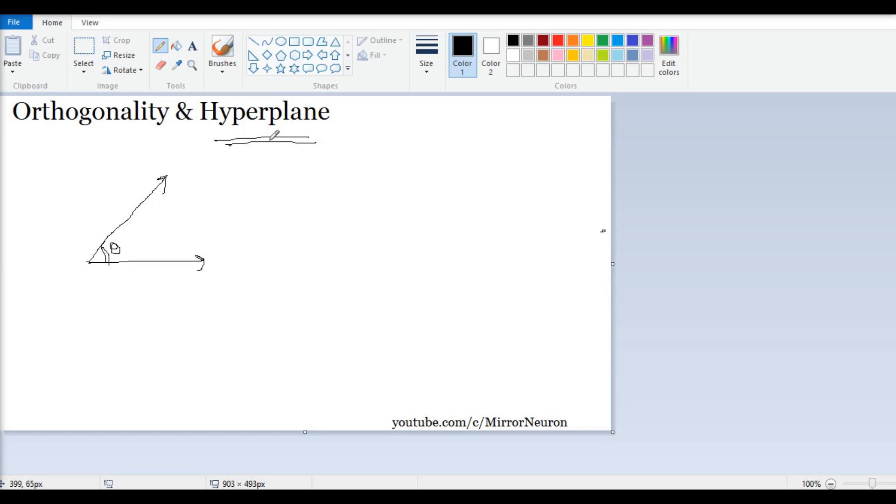
mouse_move(306, 137)
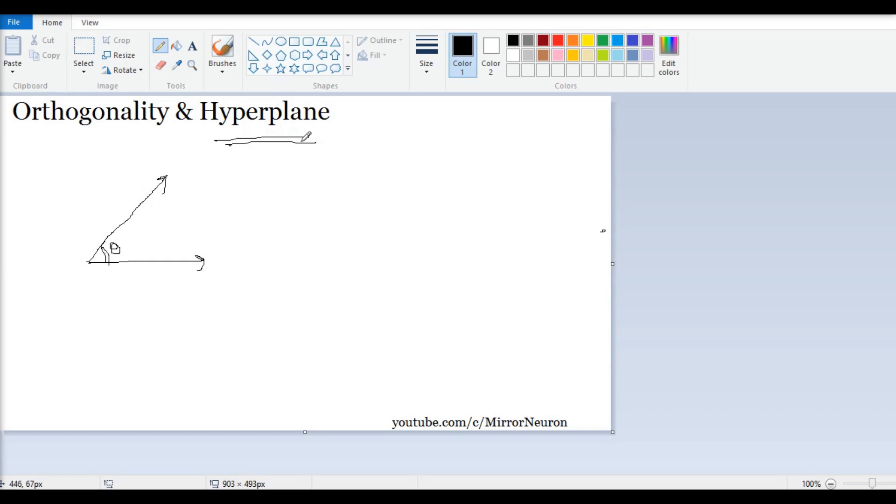